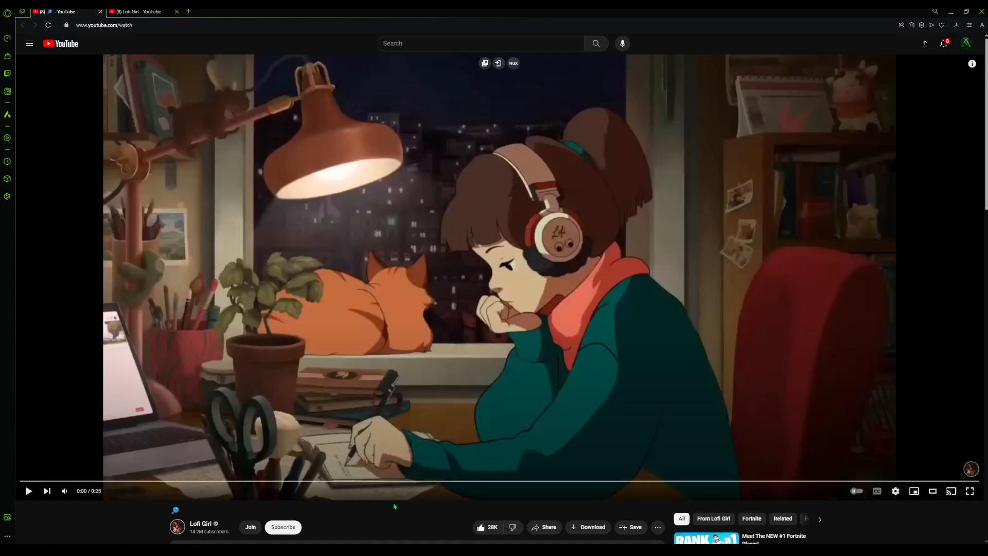
pyautogui.moveTo(865, 476)
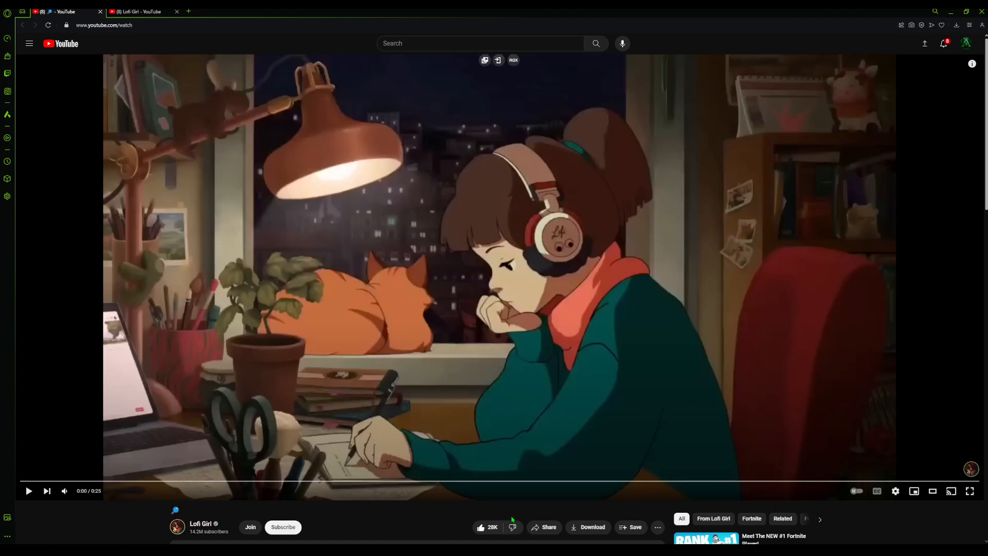
pyautogui.moveTo(327, 539)
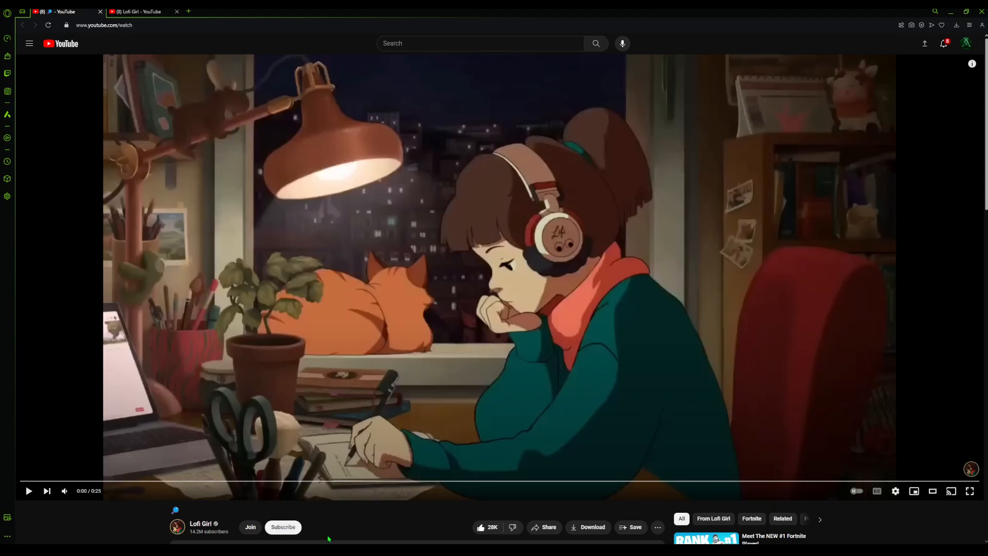
pyautogui.moveTo(311, 519)
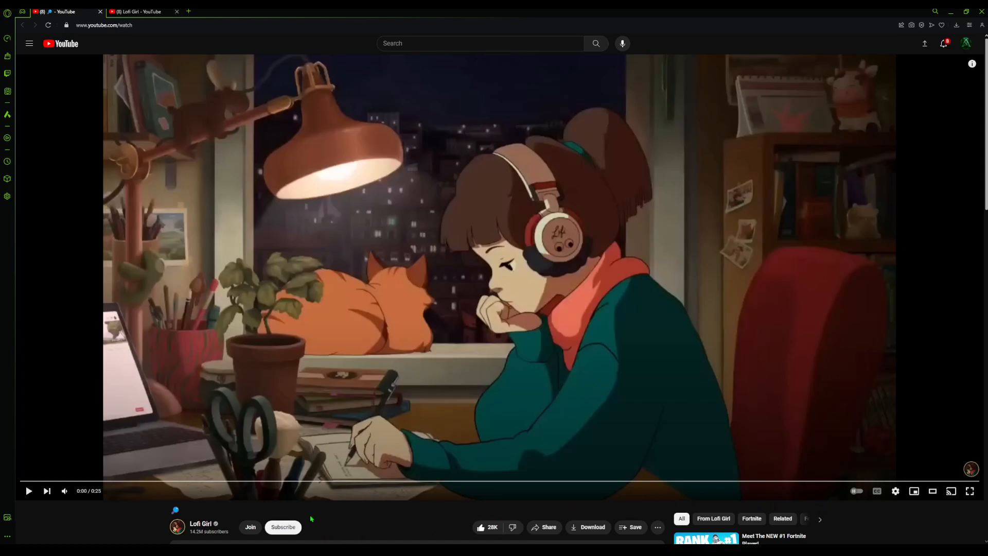
pyautogui.moveTo(350, 539)
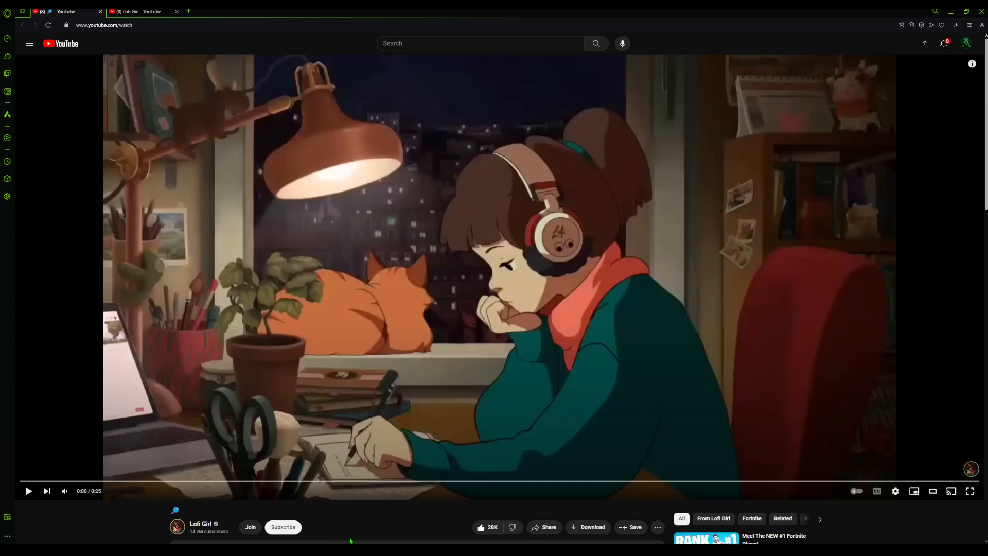
pyautogui.moveTo(464, 424)
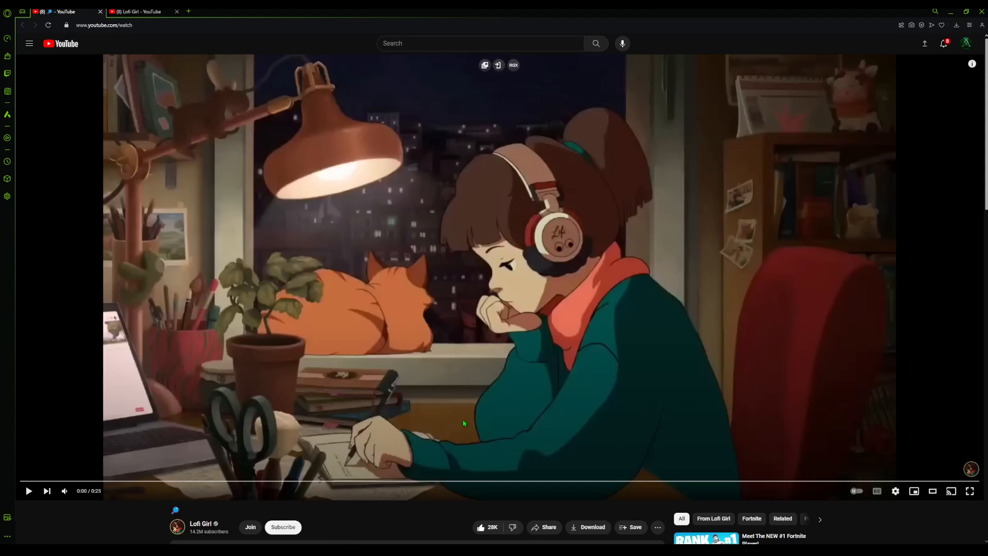
pyautogui.click(200, 523)
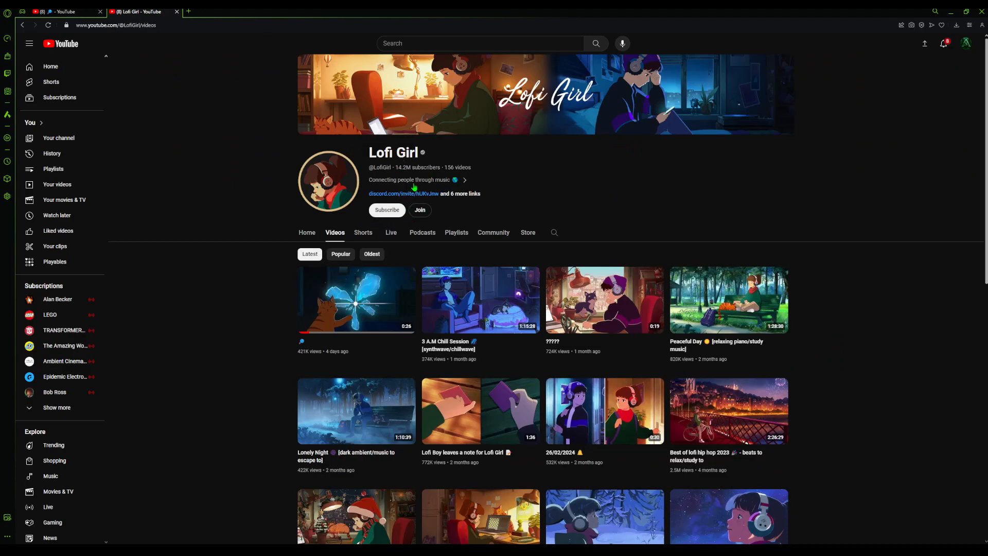
pyautogui.moveTo(752, 182)
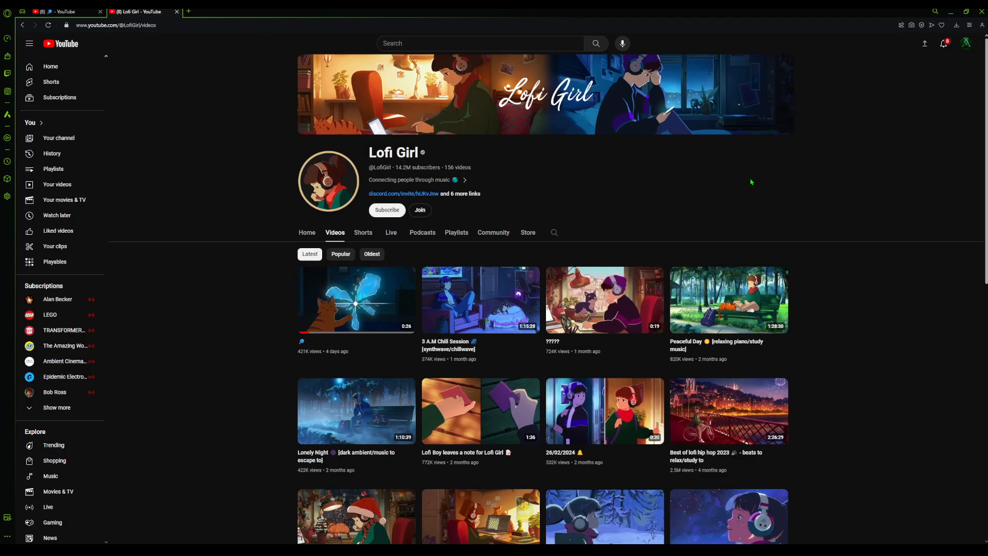
pyautogui.moveTo(748, 213)
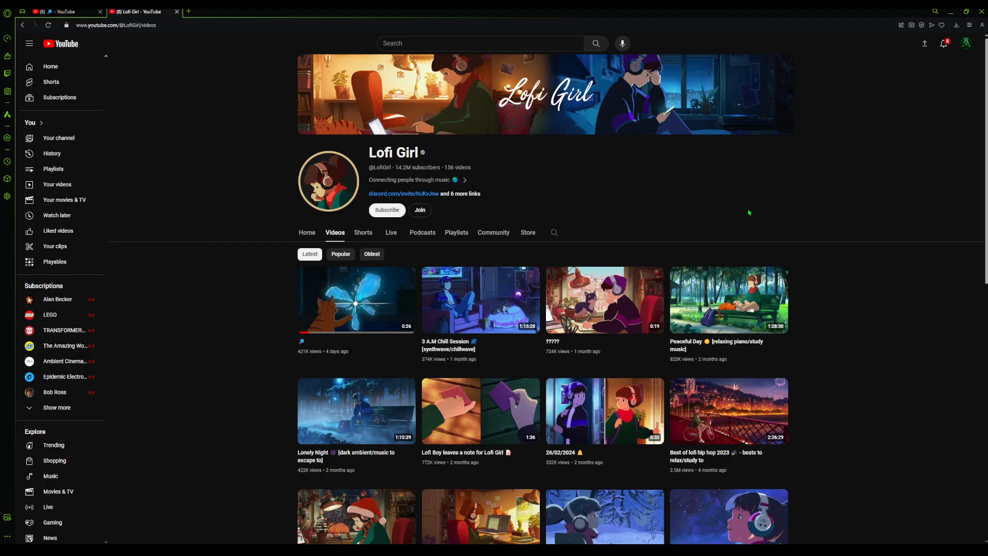
pyautogui.moveTo(469, 203)
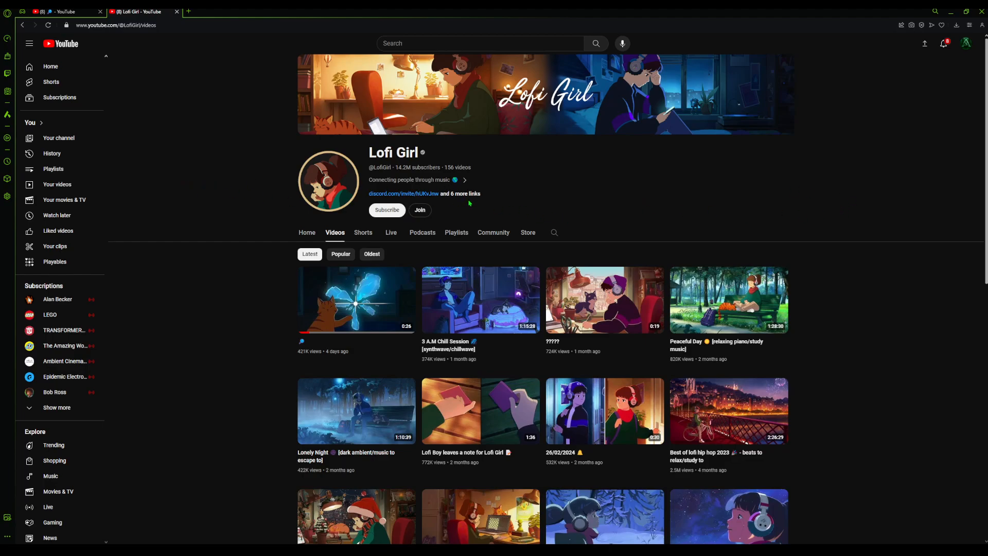
pyautogui.click(391, 233)
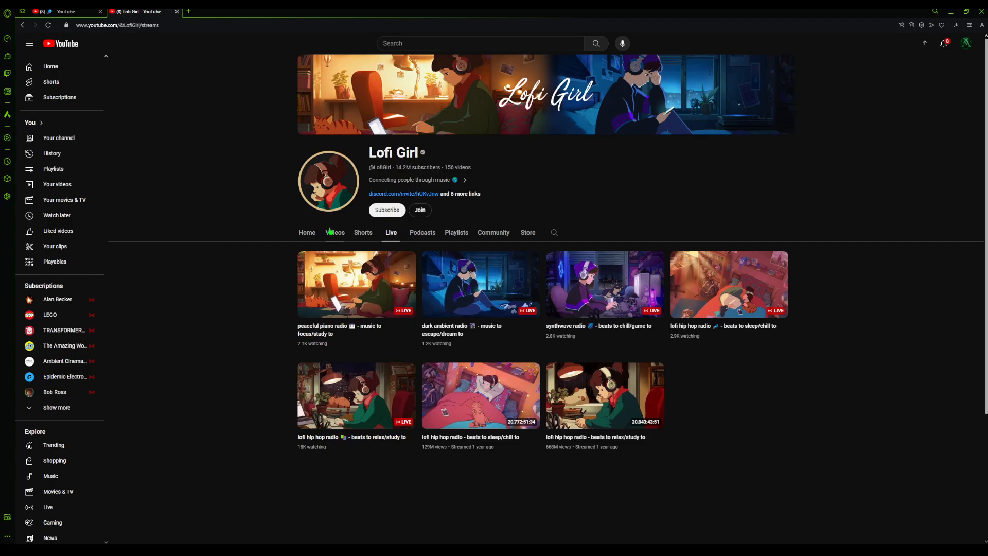
pyautogui.click(334, 232)
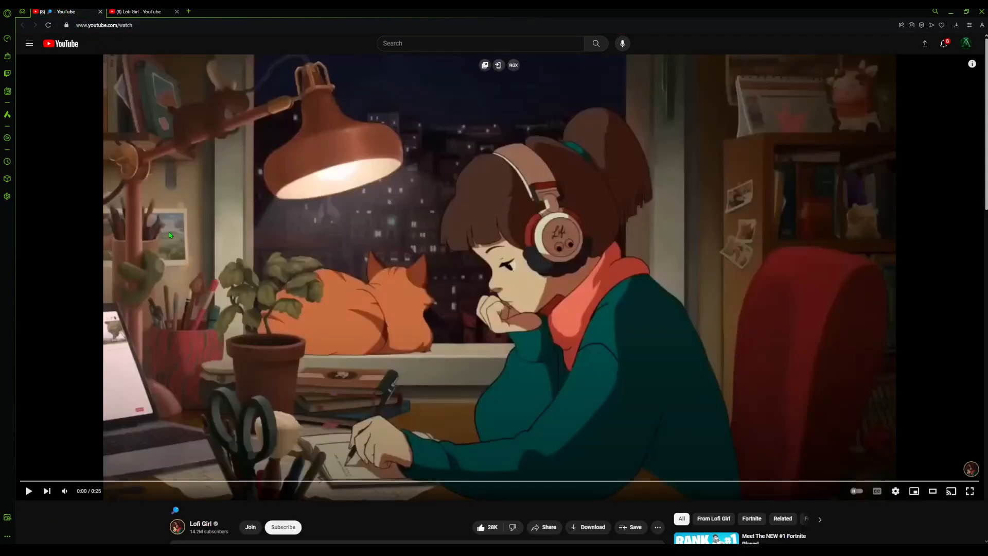
pyautogui.click(200, 527)
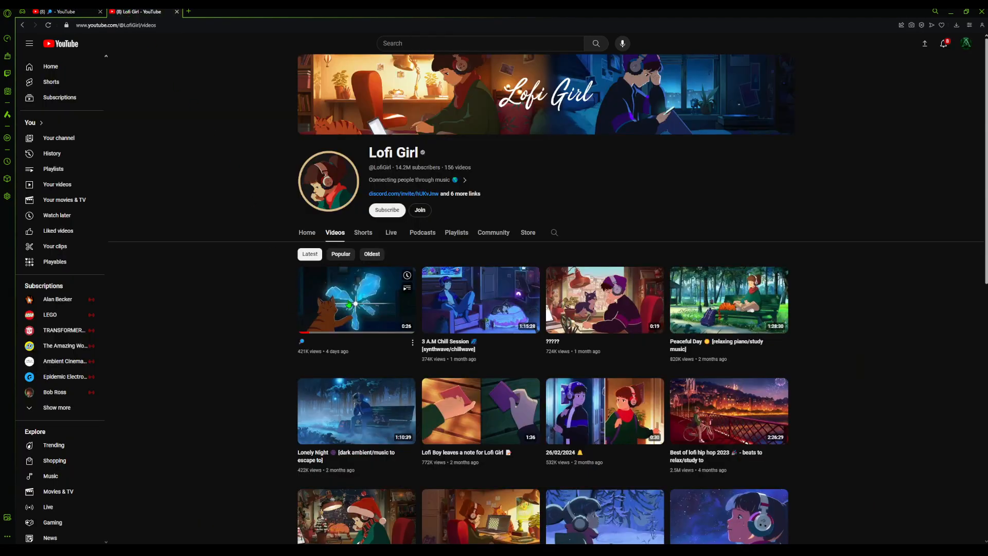
pyautogui.moveTo(350, 364)
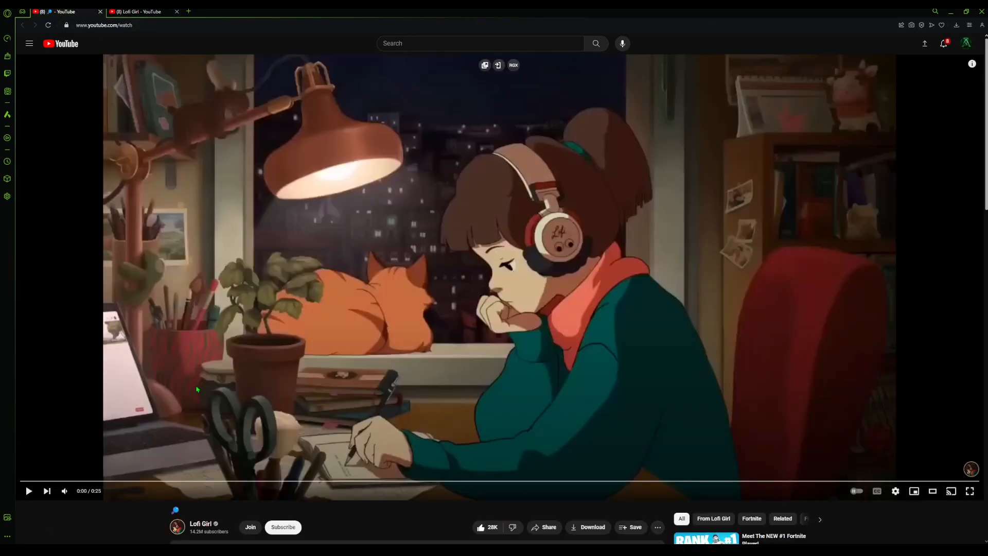
pyautogui.click(28, 491)
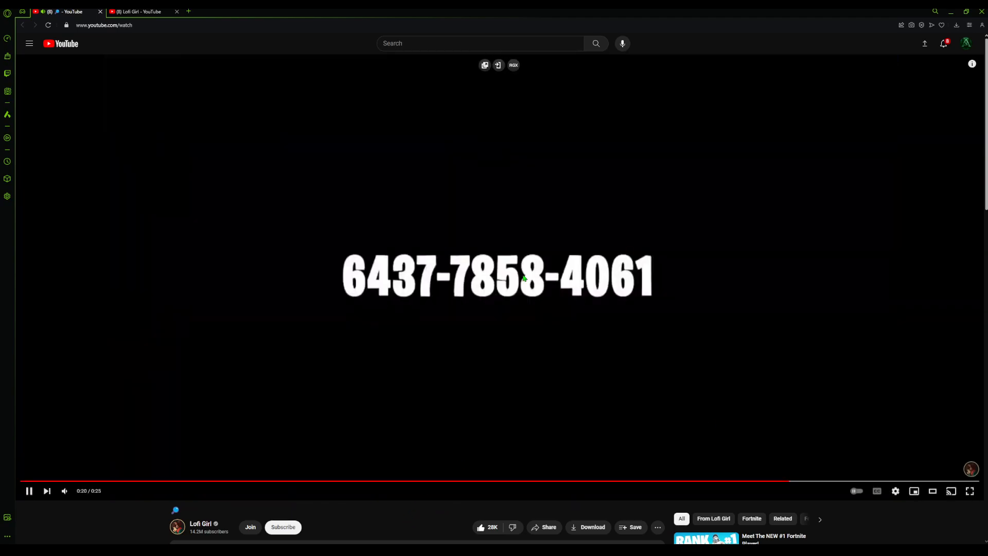
pyautogui.moveTo(576, 299)
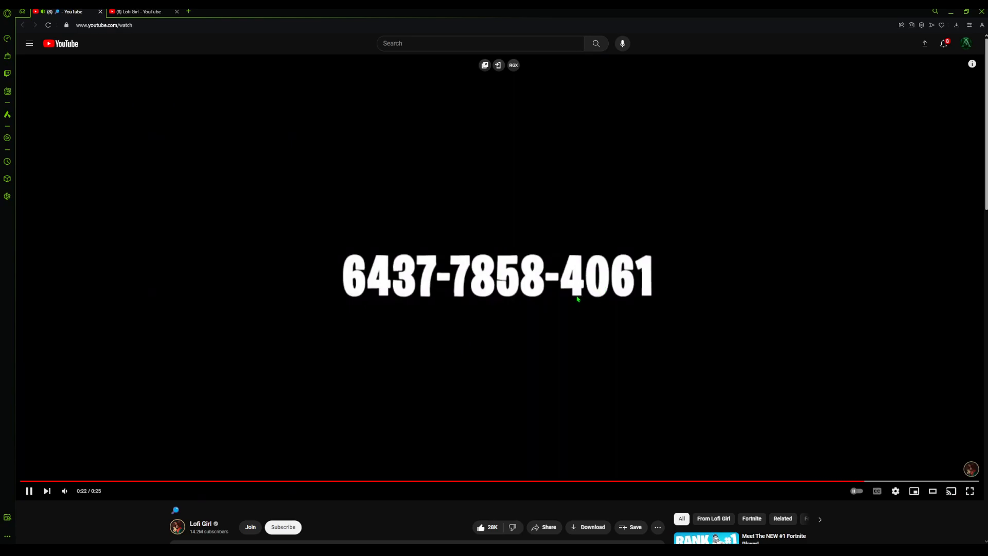
pyautogui.moveTo(570, 317)
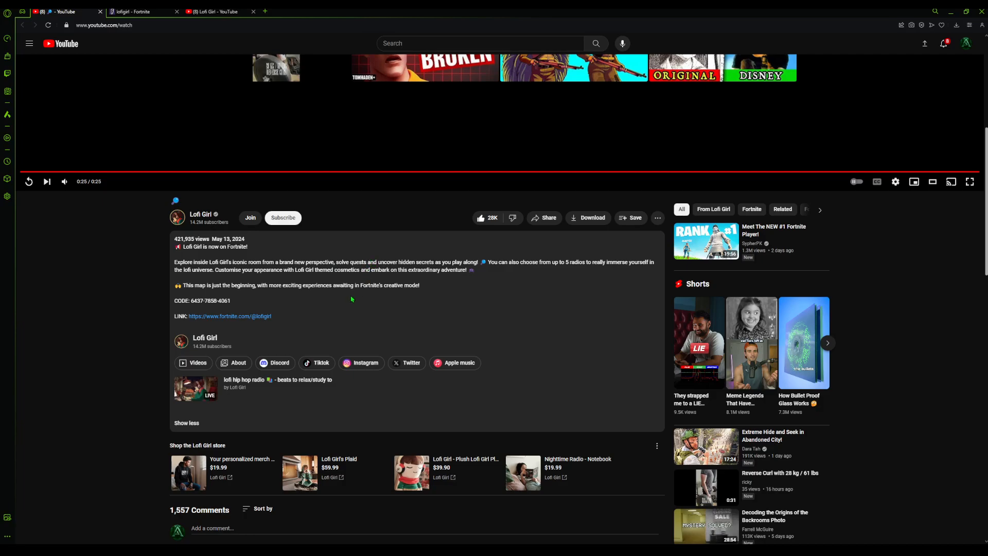
pyautogui.moveTo(382, 319)
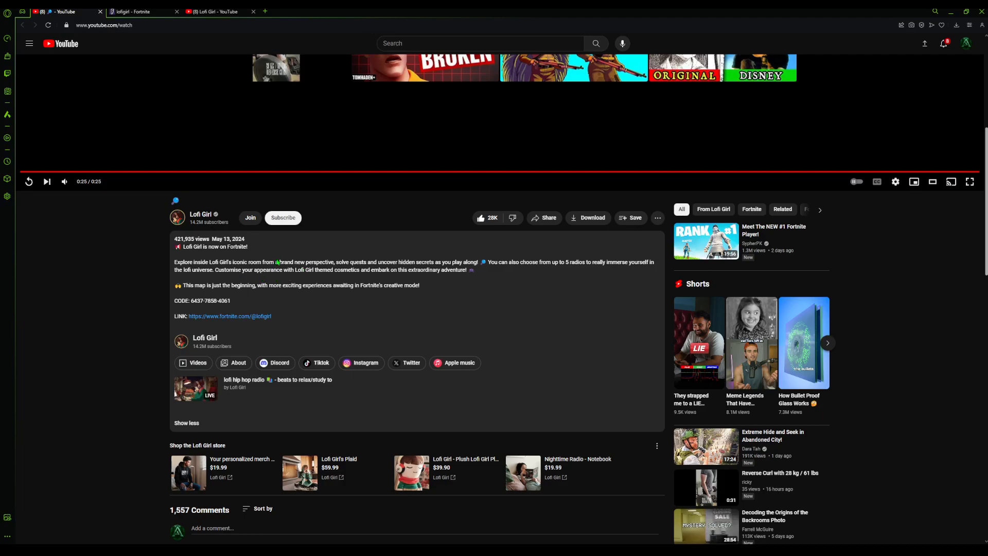
pyautogui.moveTo(350, 246)
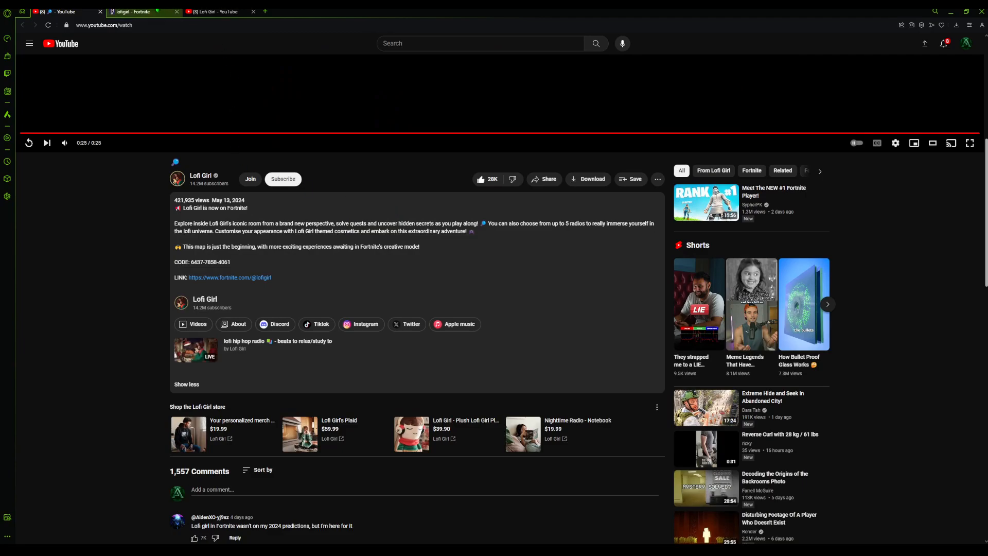
pyautogui.click(230, 277)
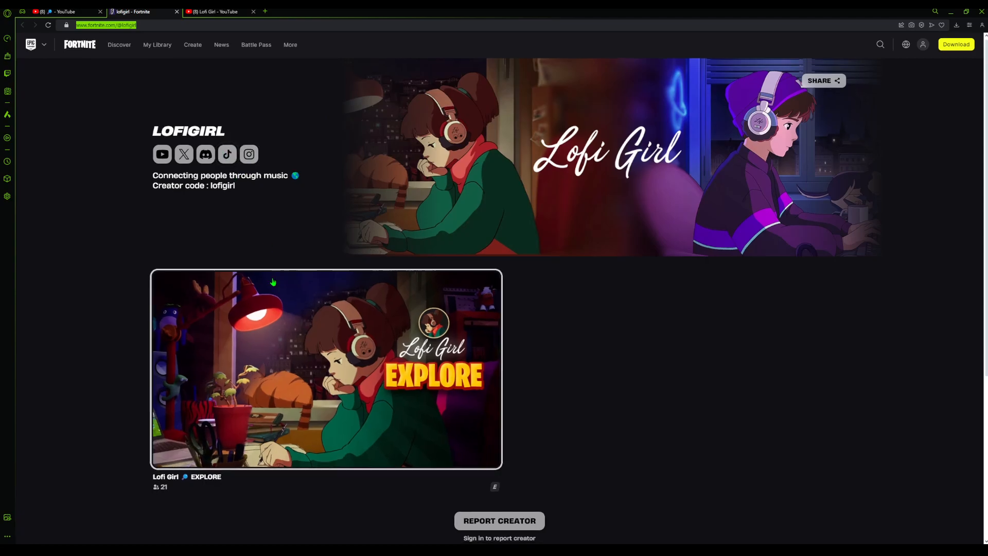
pyautogui.click(326, 368)
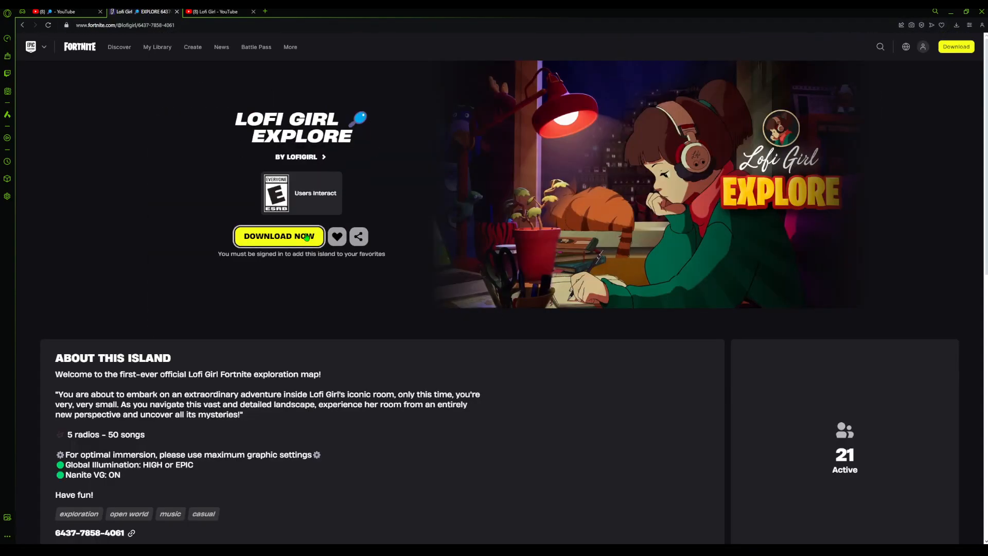
pyautogui.scroll(-3)
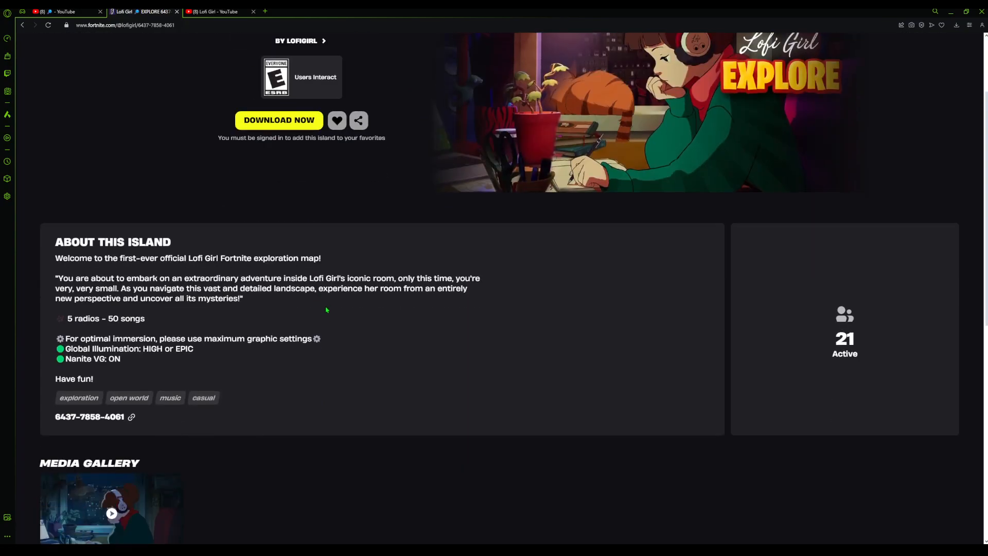
pyautogui.scroll(-3)
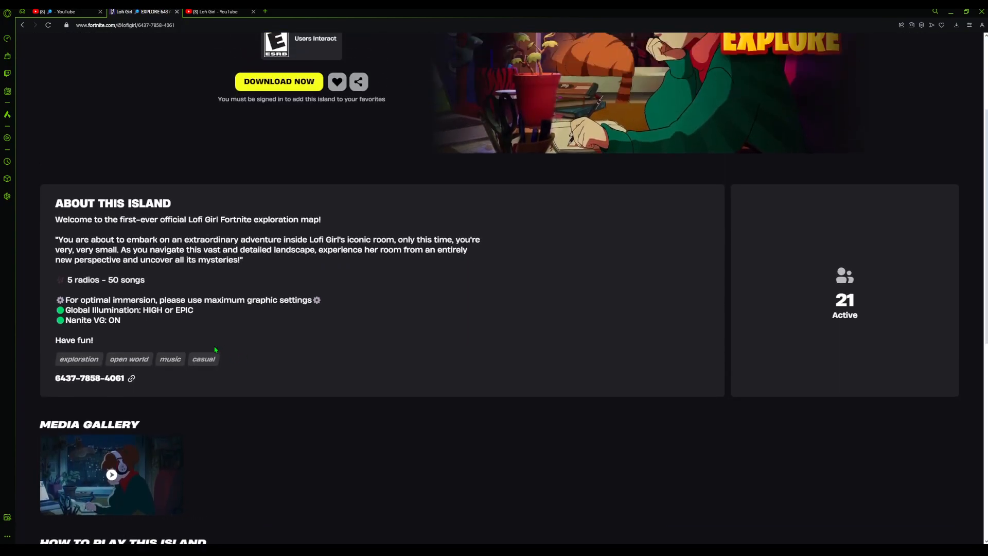
pyautogui.moveTo(407, 269)
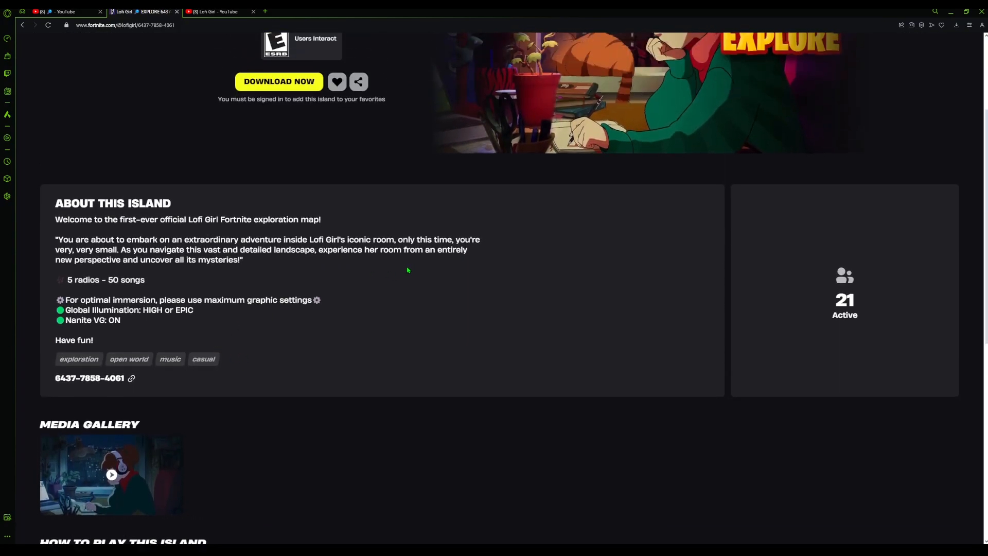
pyautogui.scroll(3)
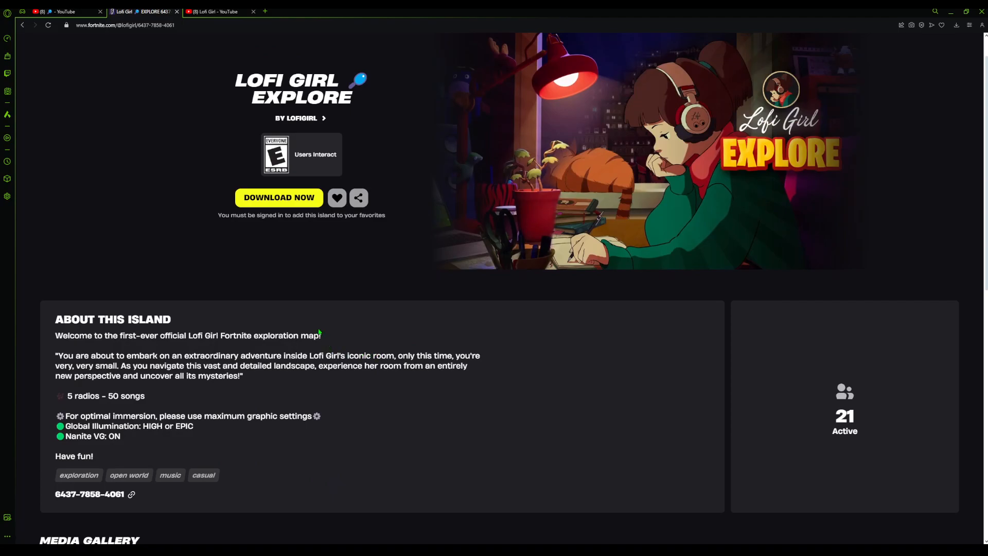
pyautogui.moveTo(231, 290)
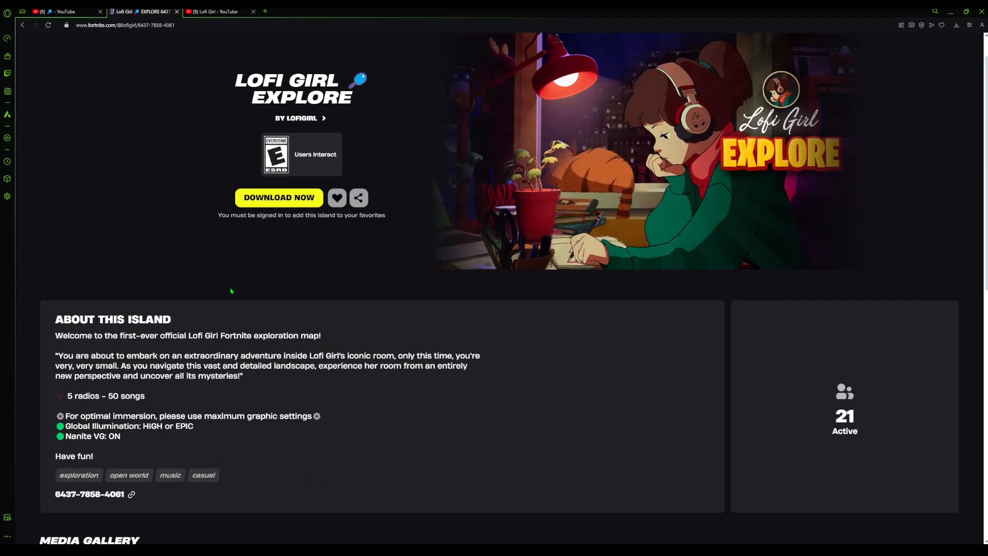
pyautogui.moveTo(927, 461)
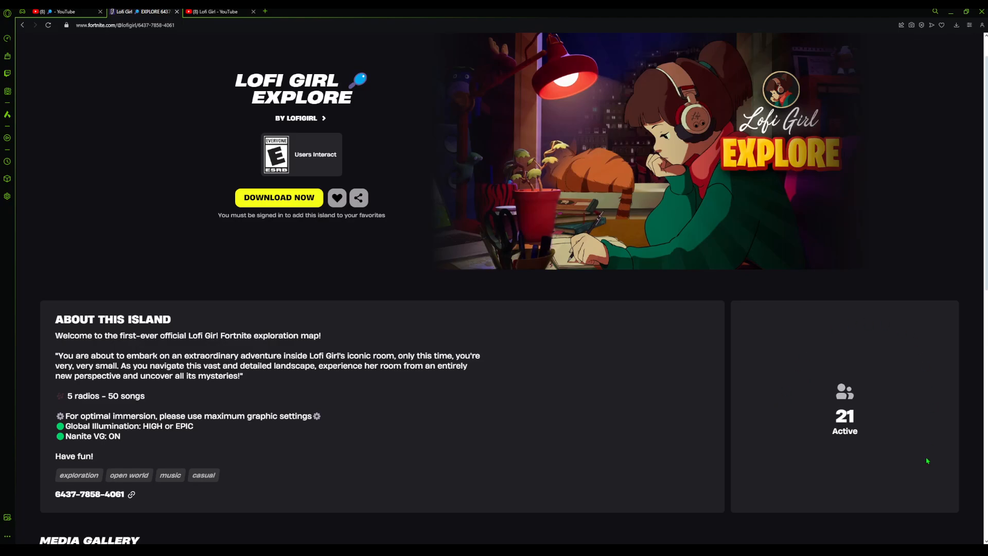
pyautogui.moveTo(791, 362)
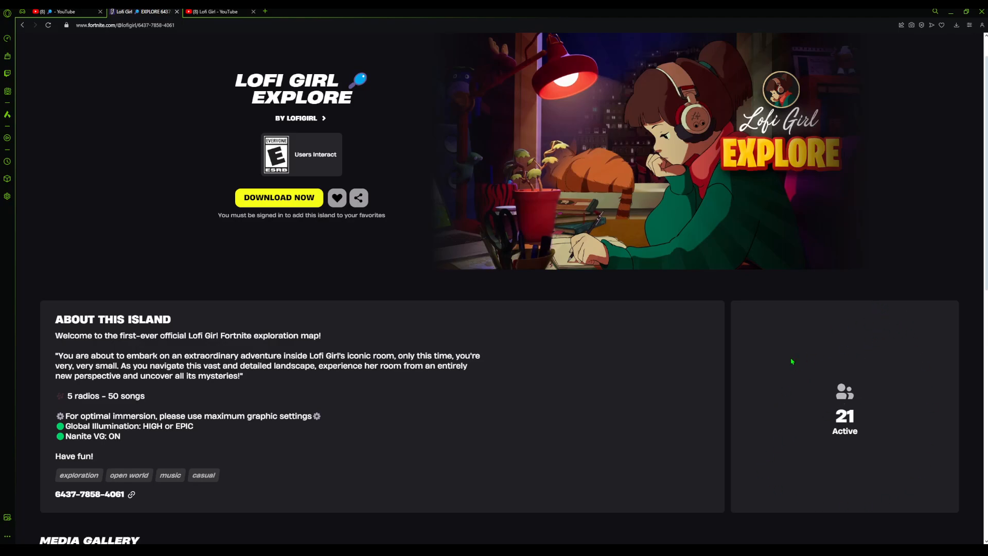
pyautogui.moveTo(734, 375)
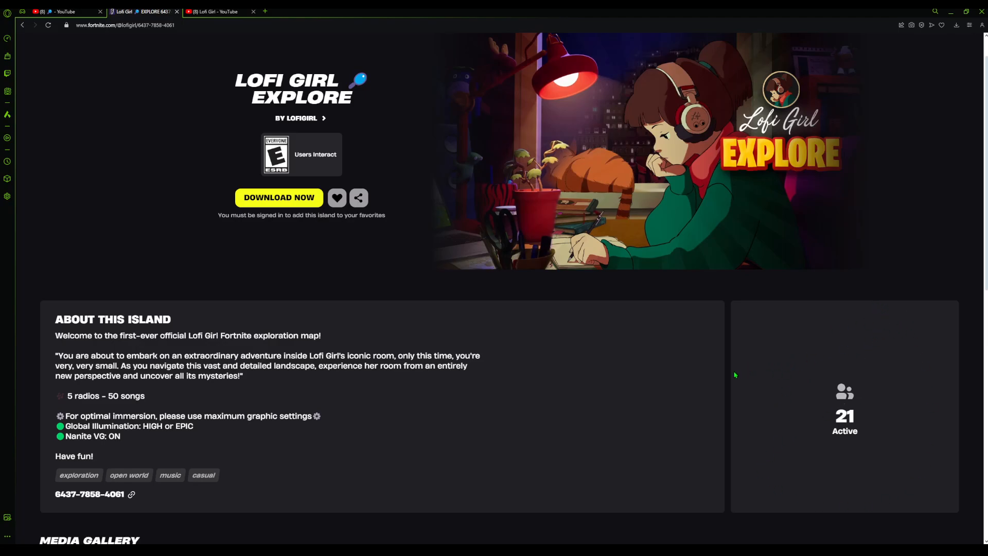
pyautogui.moveTo(774, 336)
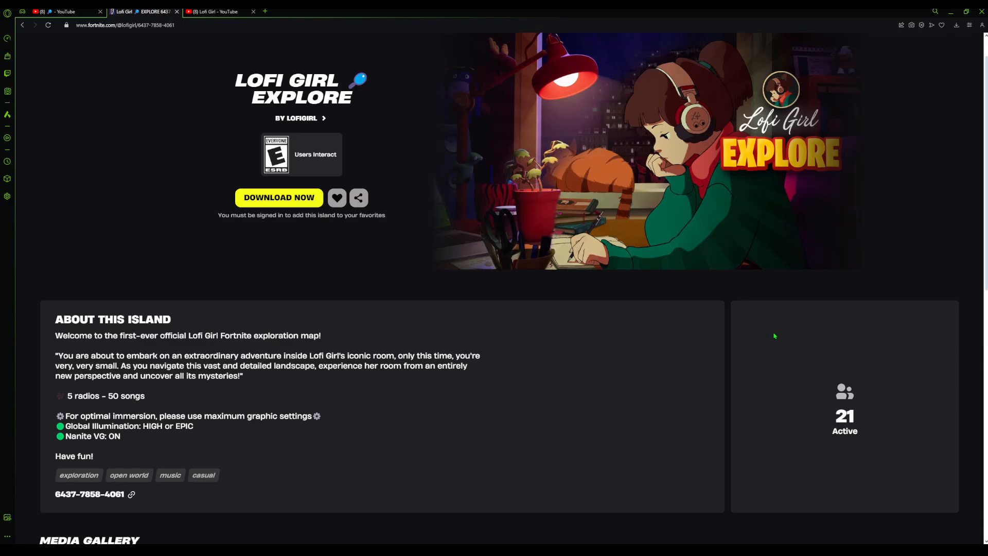
pyautogui.moveTo(87, 130)
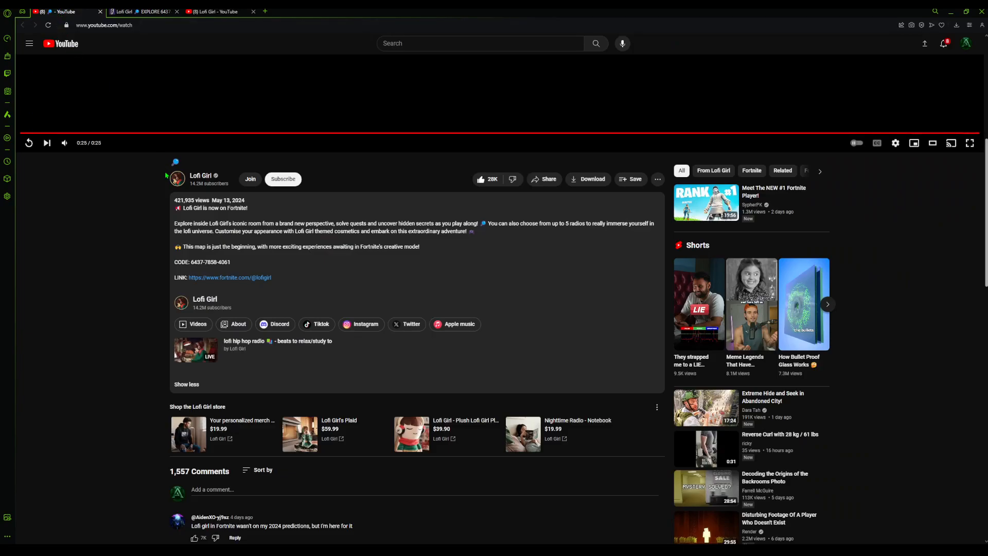
pyautogui.moveTo(145, 130)
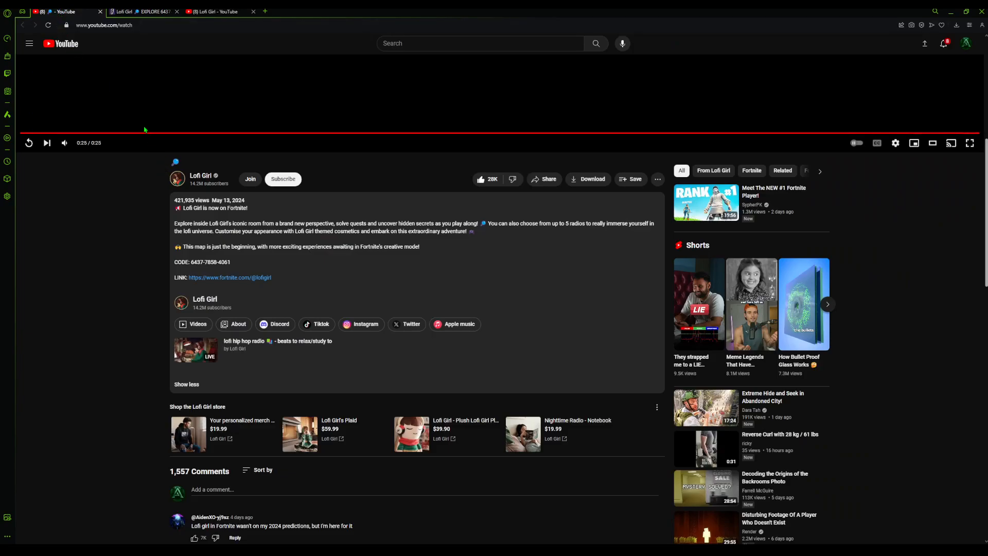
pyautogui.moveTo(134, 117)
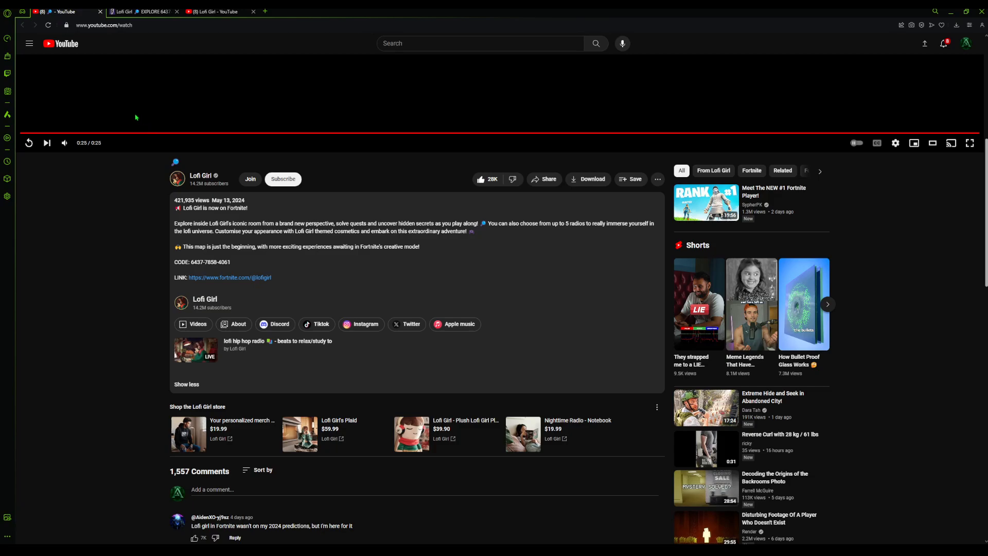
pyautogui.moveTo(293, 268)
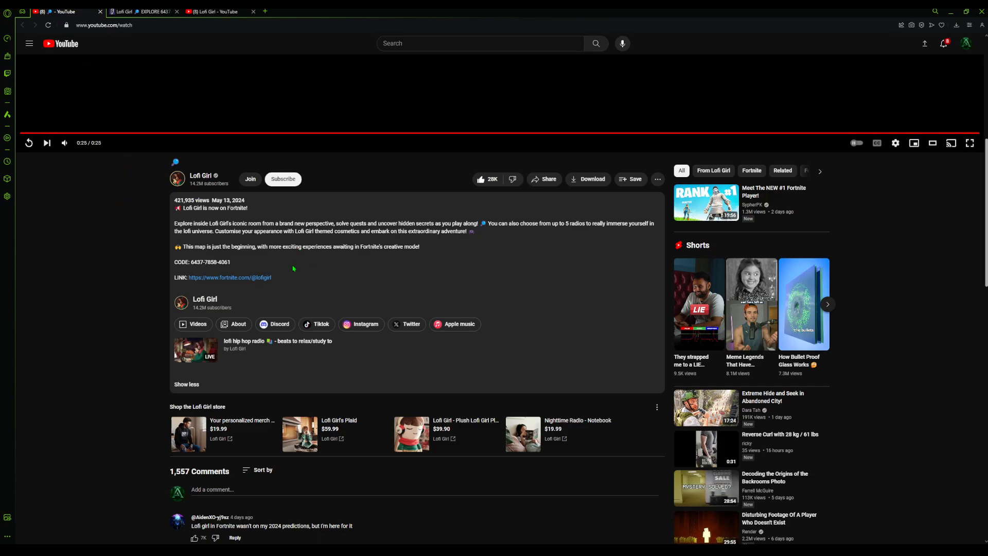
pyautogui.moveTo(247, 271)
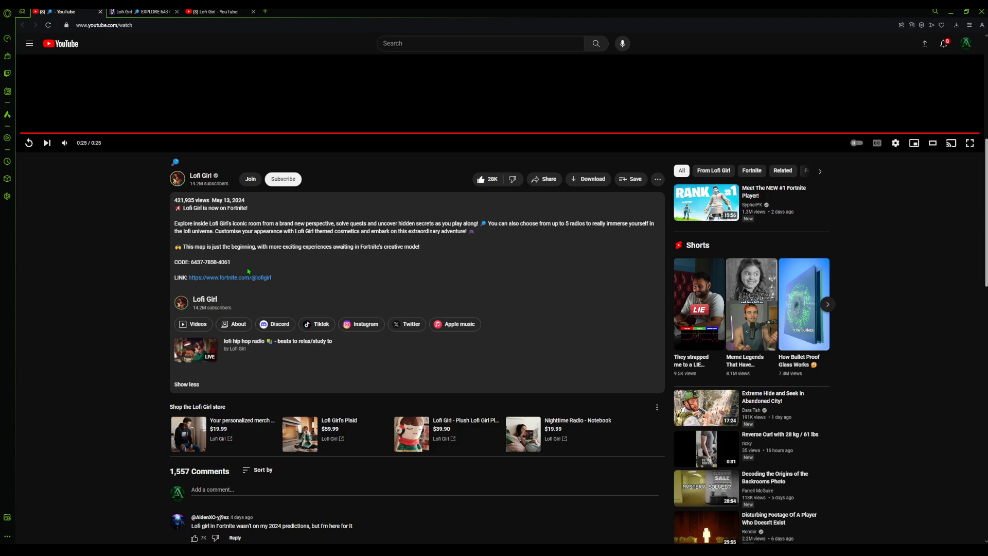